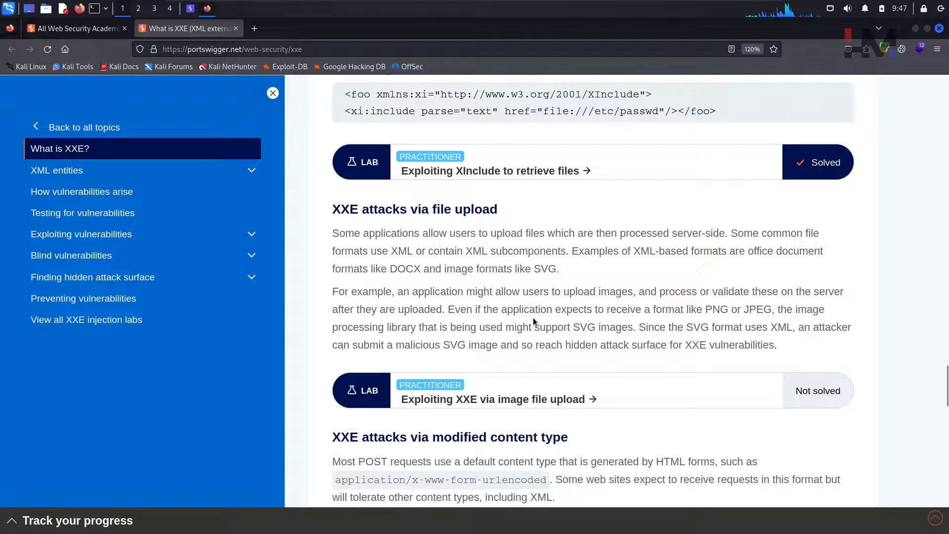
mouse_move(492, 399)
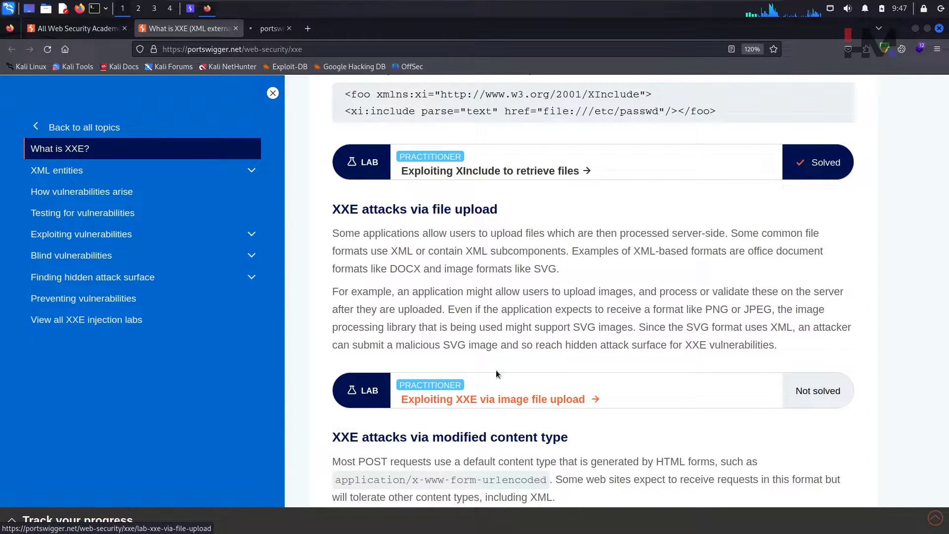
Open the 'Exploiting XXE via image file upload' lab from the file upload section
click(493, 399)
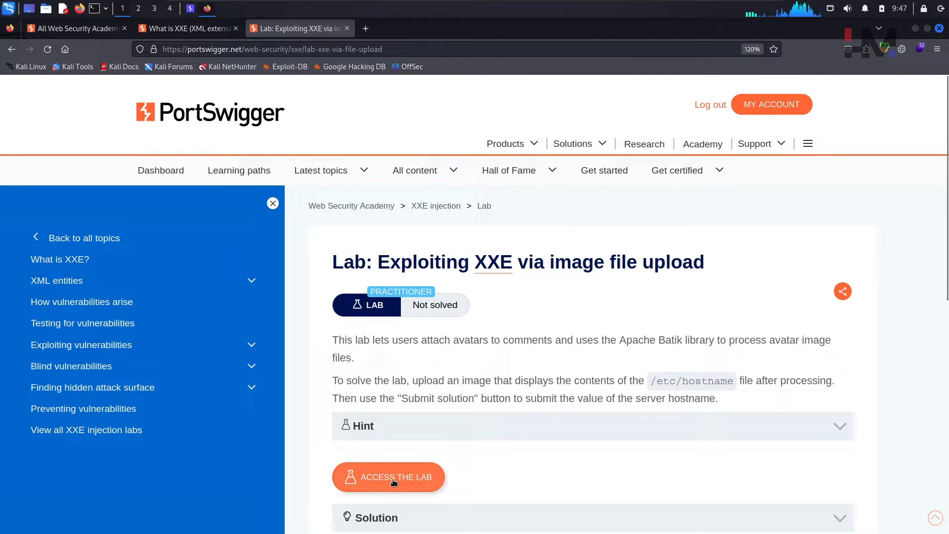
Launch a live lab instance and select /etc/hostname in the lab description
click(387, 476)
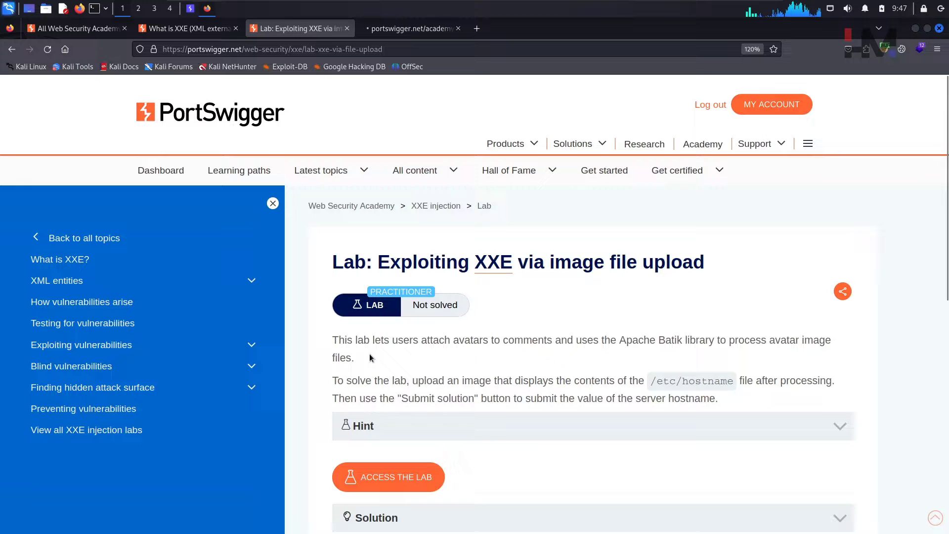
mouse_move(385, 350)
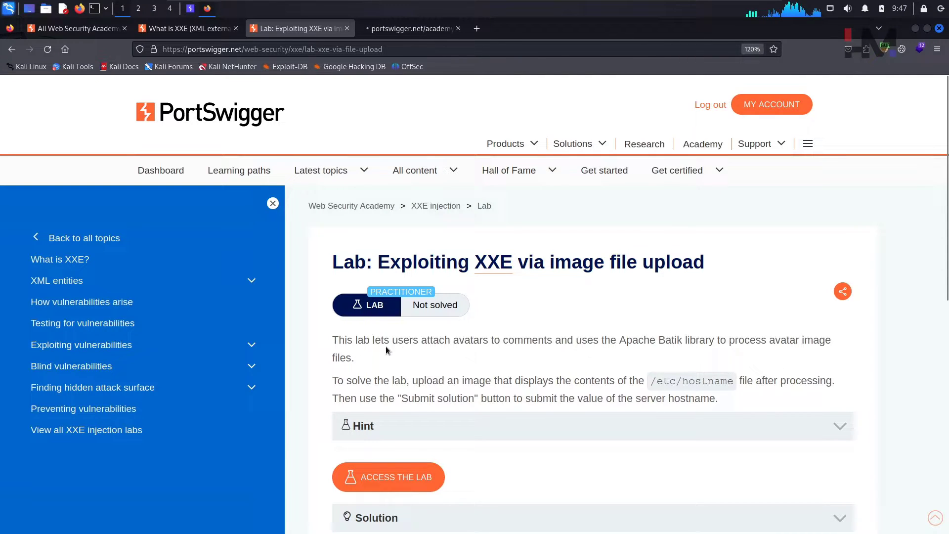
mouse_move(497, 351)
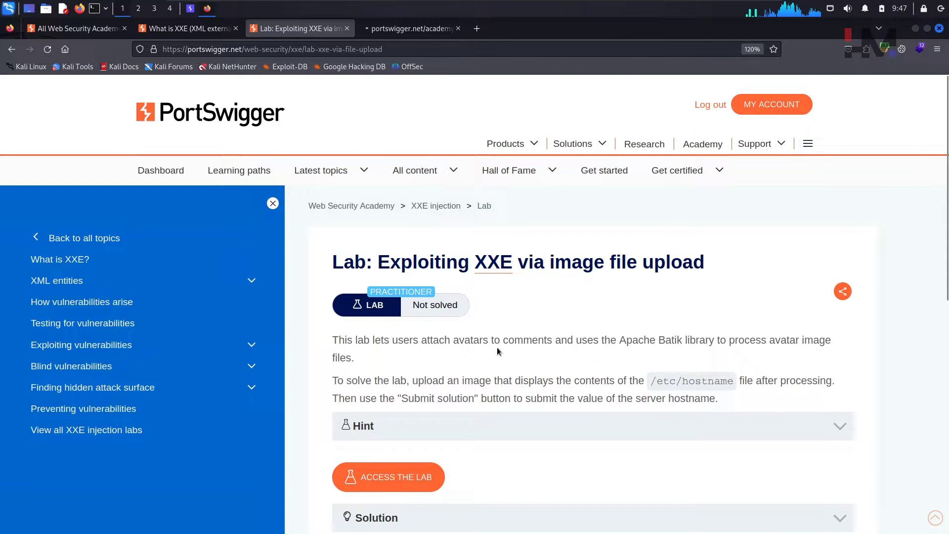
double_click(526, 339)
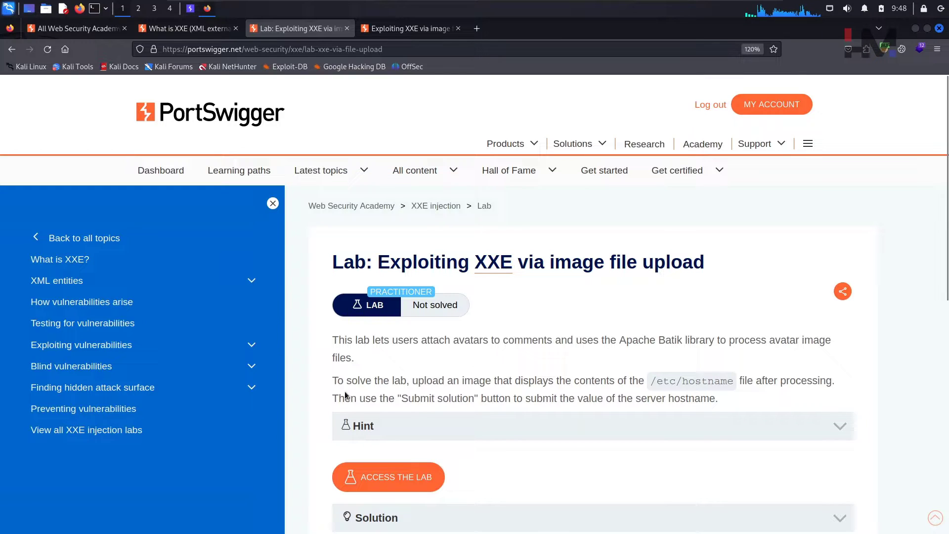
mouse_move(501, 394)
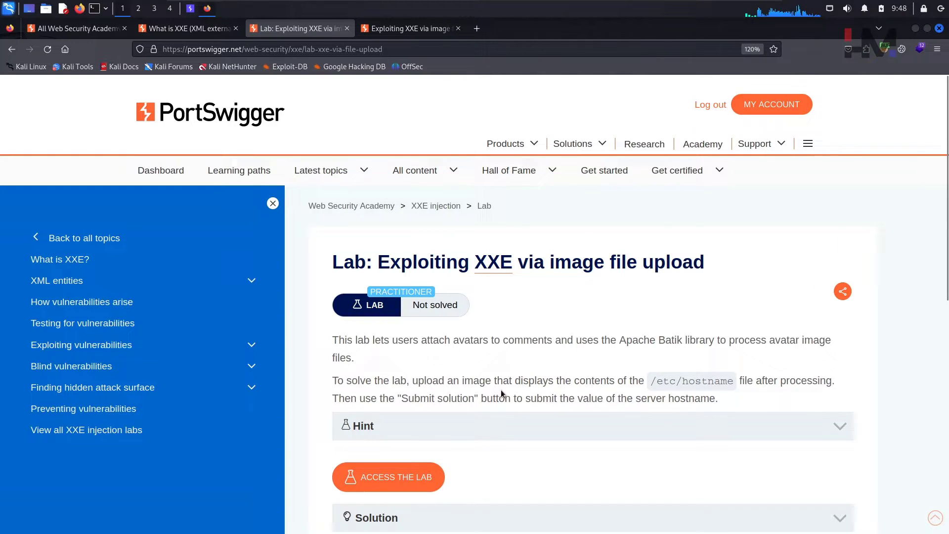
mouse_move(660, 381)
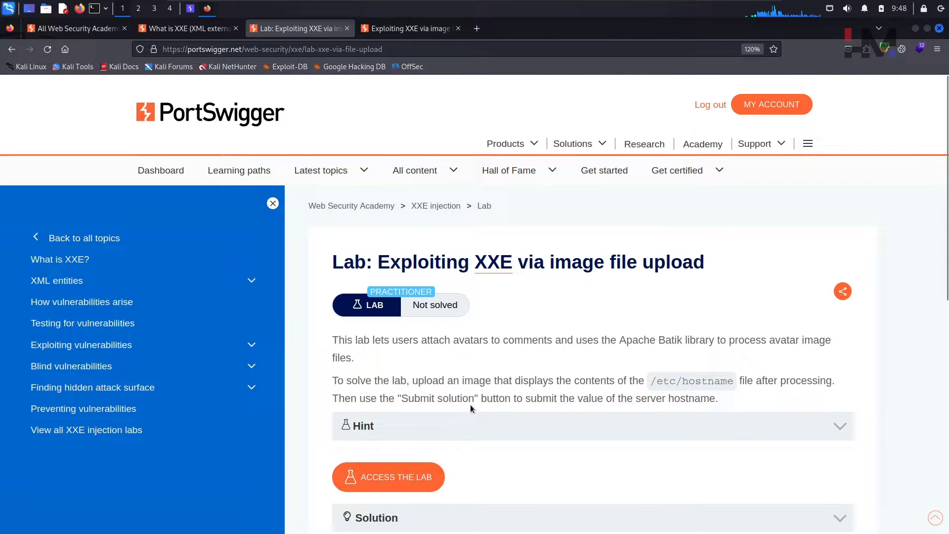
mouse_move(557, 410)
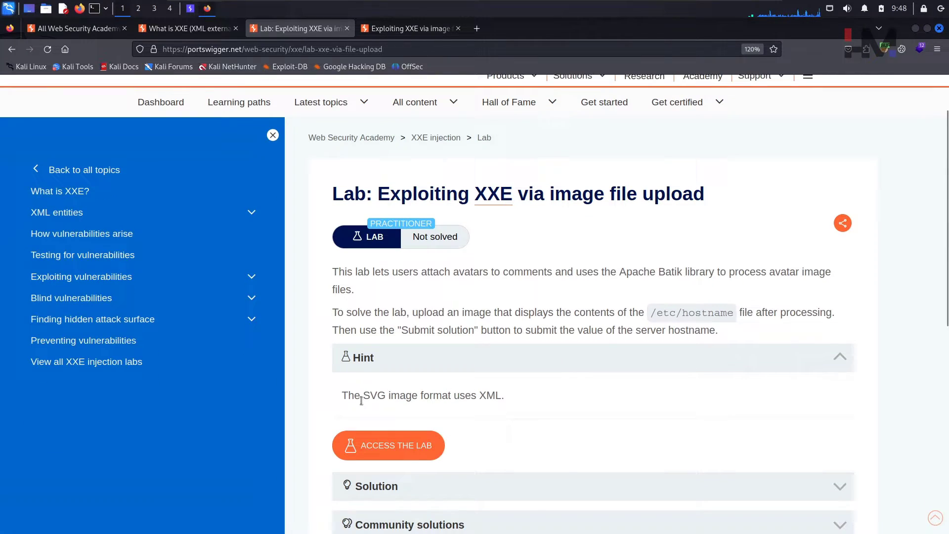
mouse_move(484, 397)
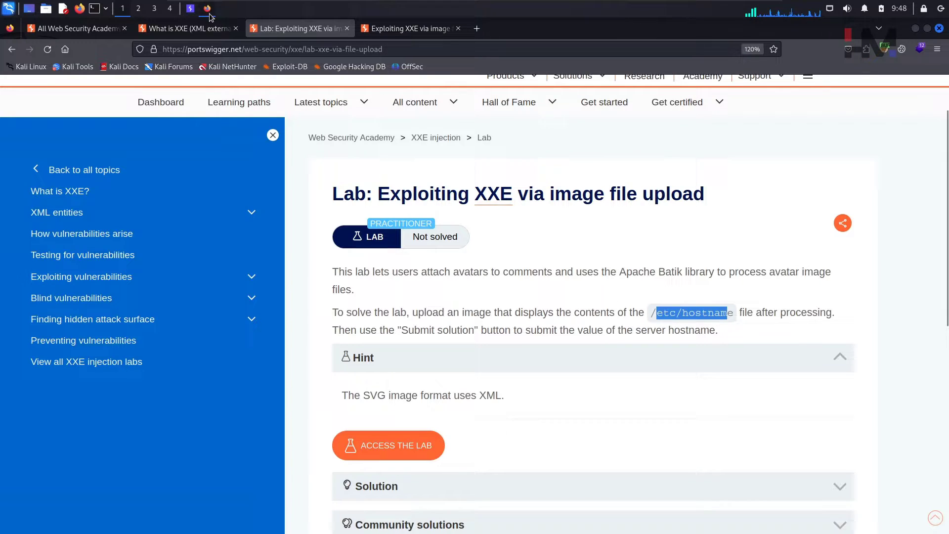
mouse_move(230, 15)
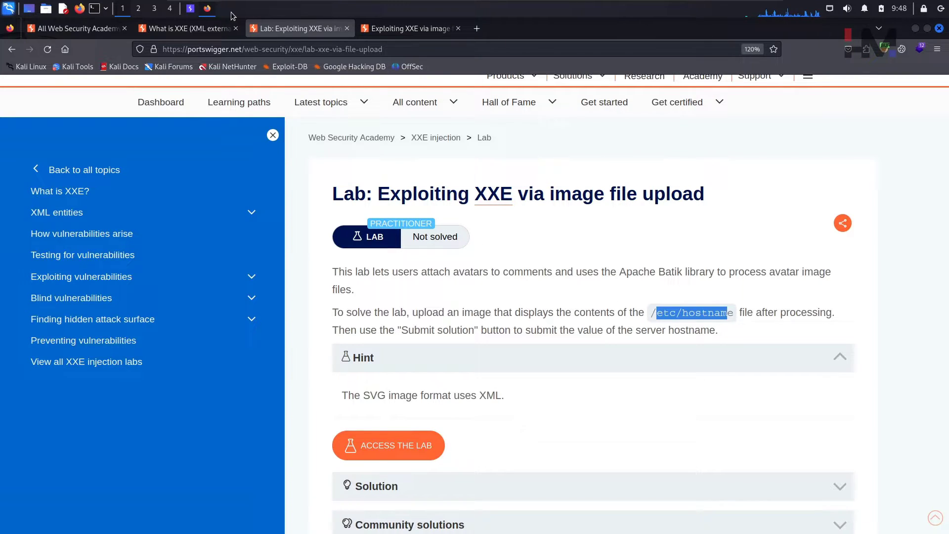
Open the 'Football for Dummies' post in the lab blog and scroll to its comment form
click(409, 29)
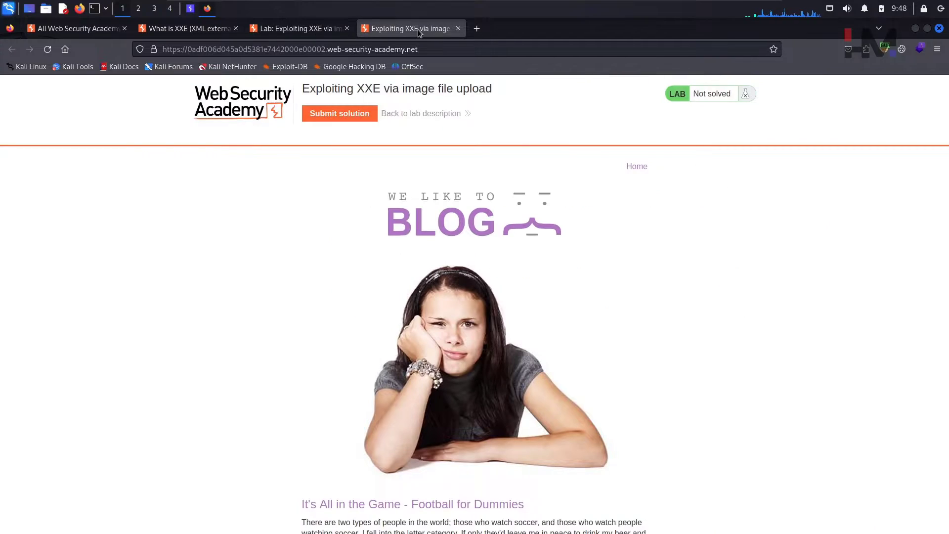
scroll(down, 3)
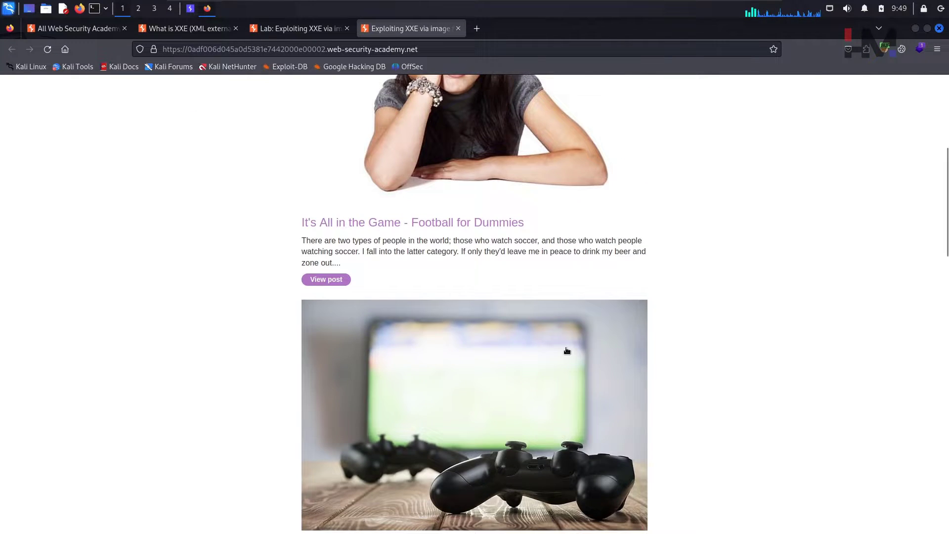
click(325, 279)
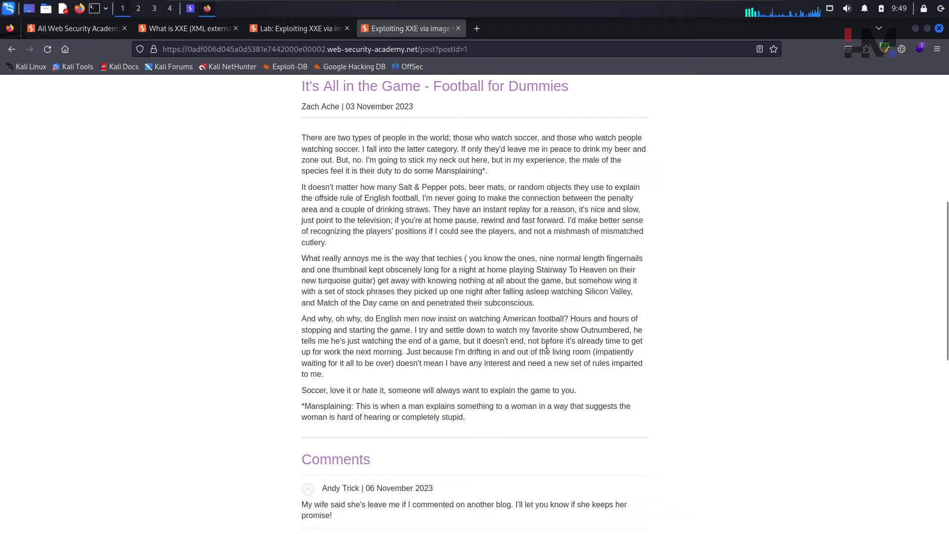
scroll(down, 3)
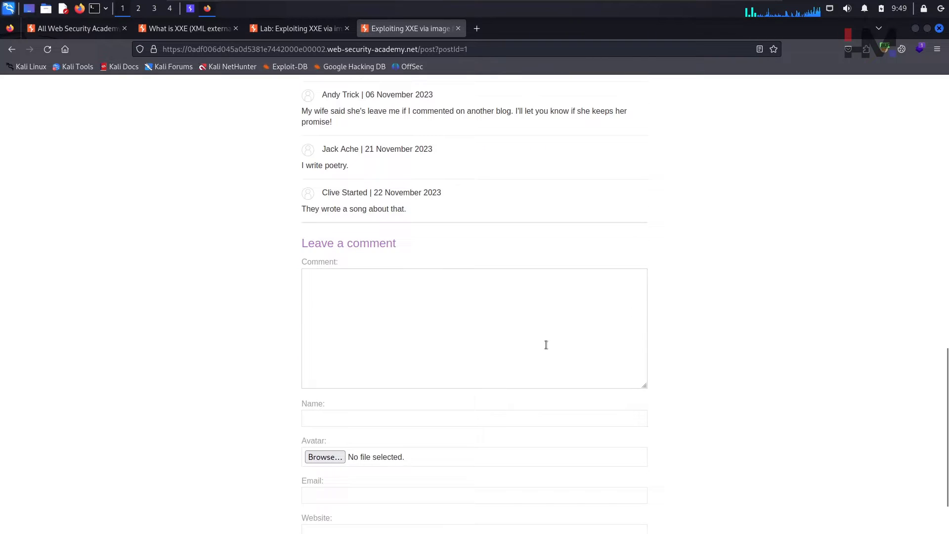
scroll(down, 3)
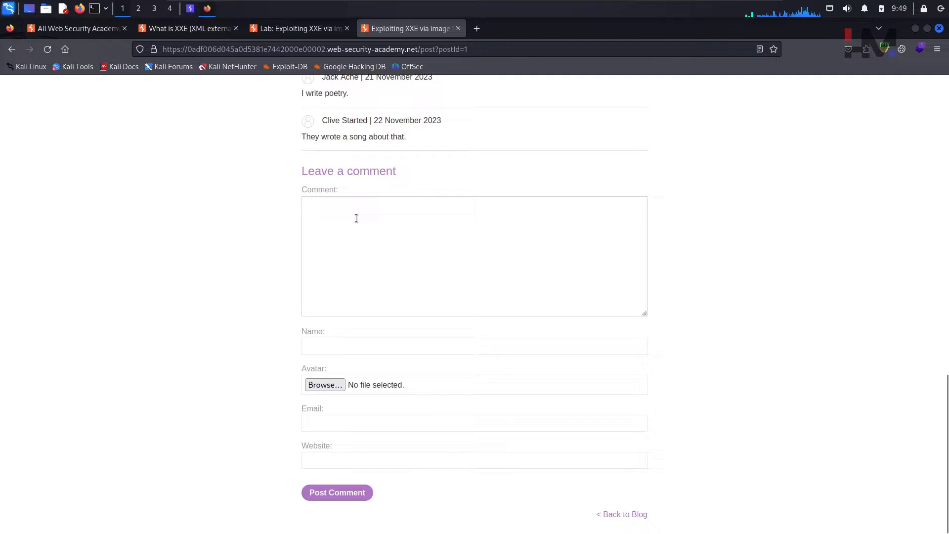
text(abcd)
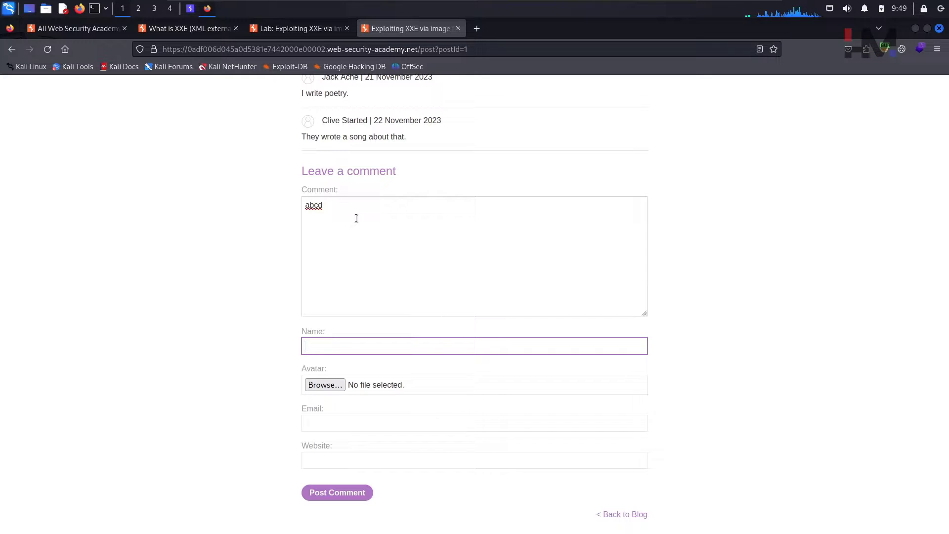
text(sdgsd)
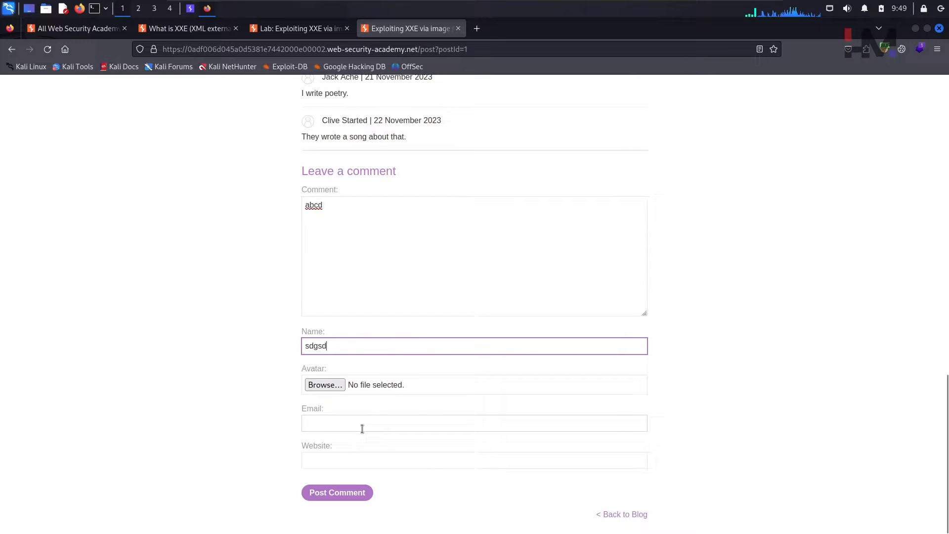
text(sdgfa)
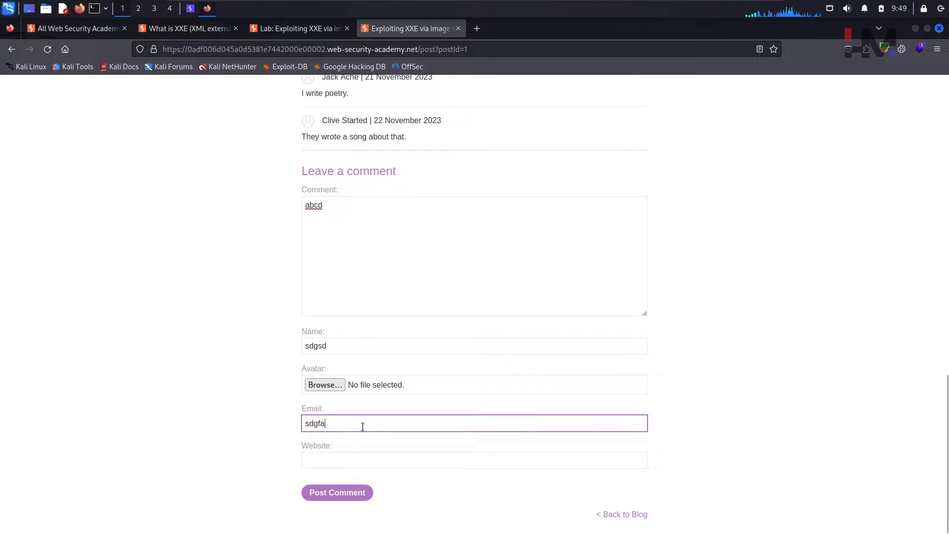
text(@gsdfbv.com)
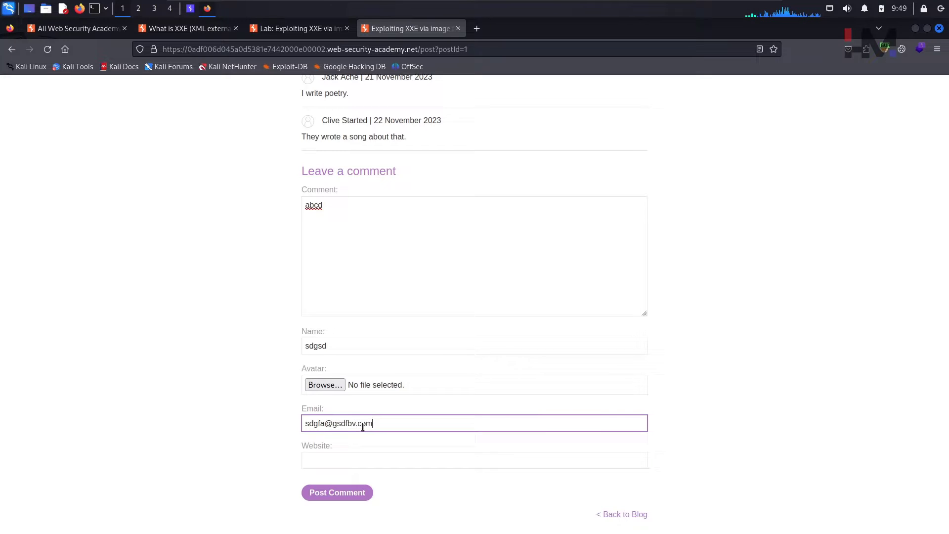
text(sdg)
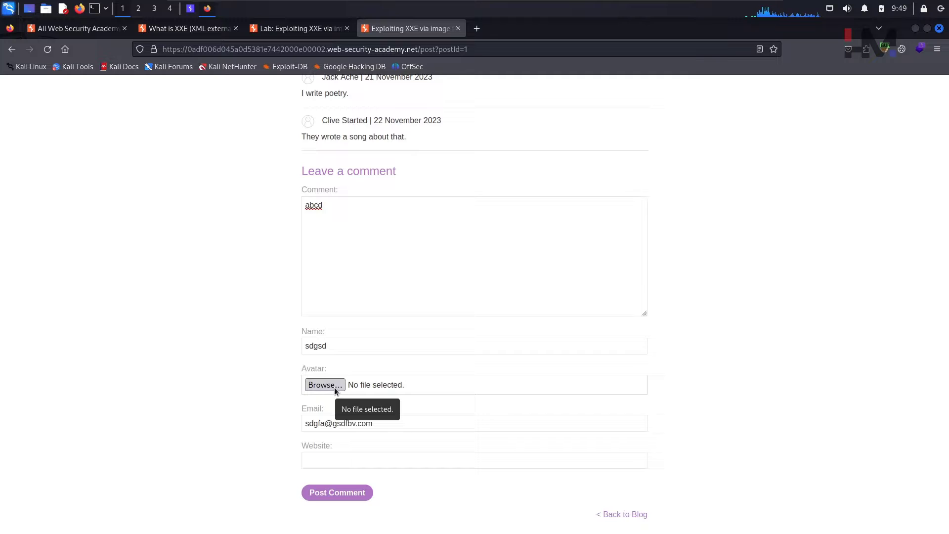
Attach attack.svg as the avatar file and post the comment
click(324, 384)
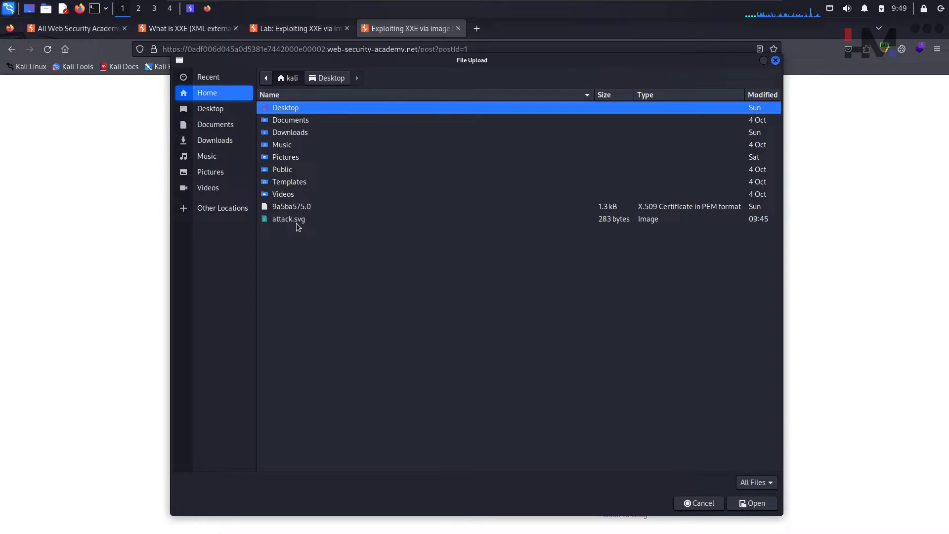
click(288, 218)
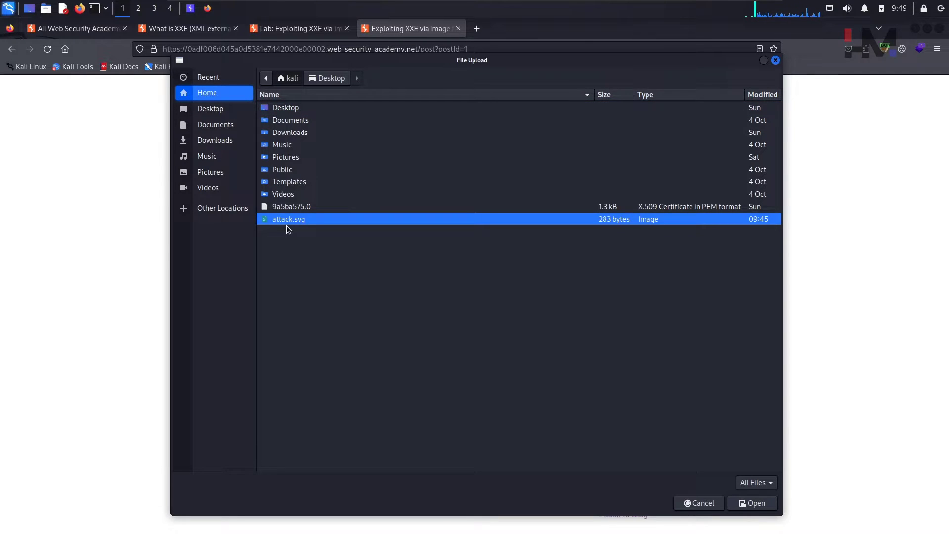
mouse_move(320, 275)
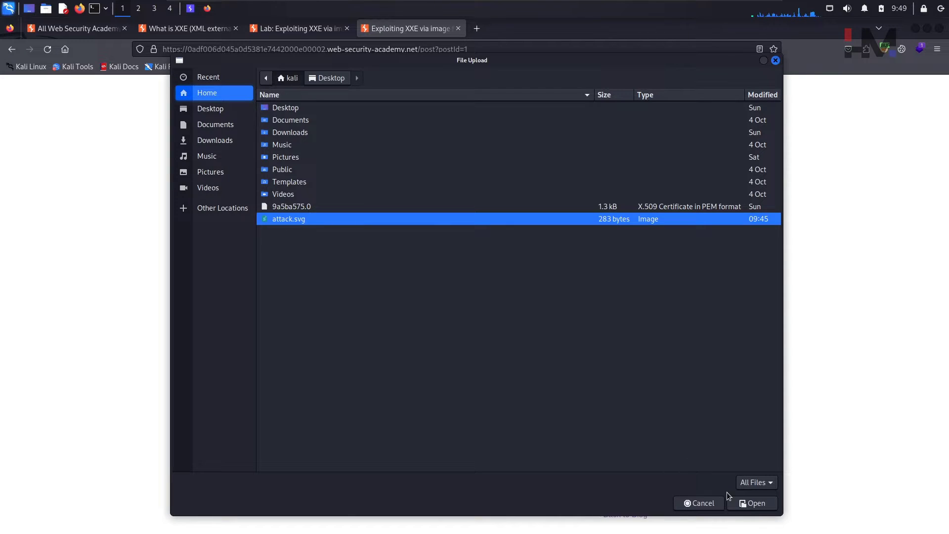
click(751, 503)
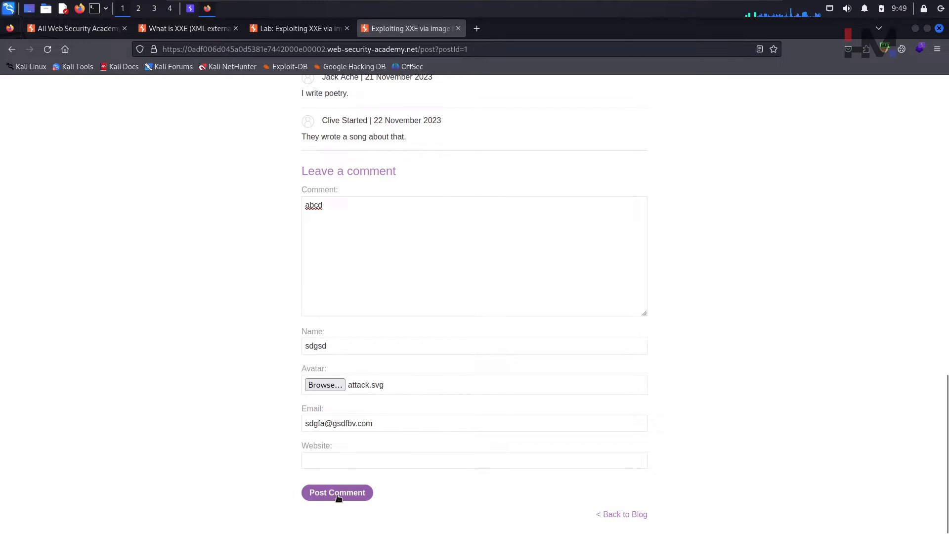
click(337, 492)
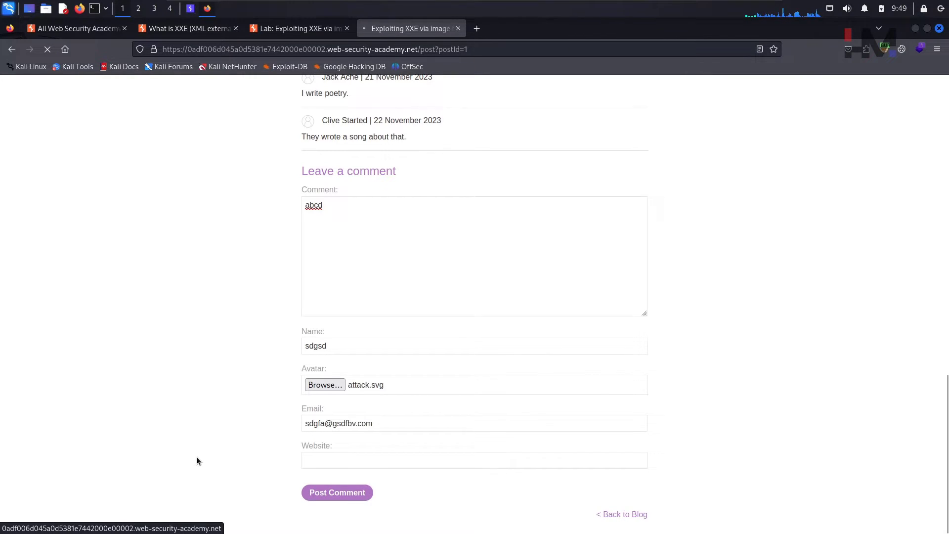
Post the comment, return to the blog post, and right-click the new avatar image
click(336, 492)
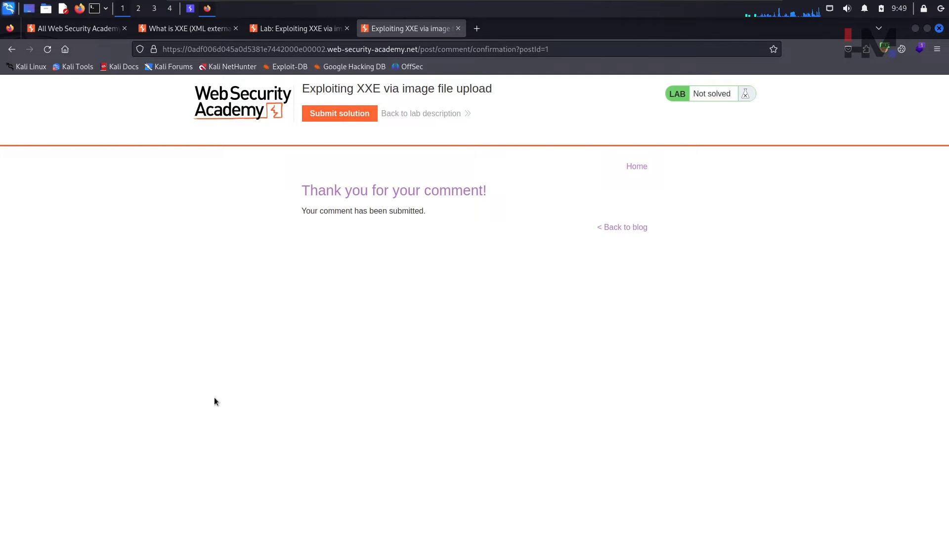
mouse_move(622, 227)
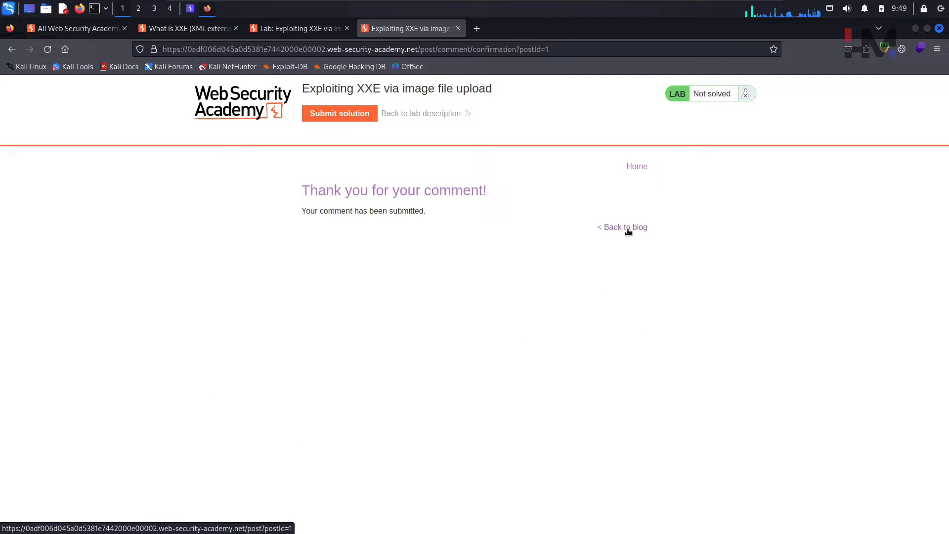
click(622, 226)
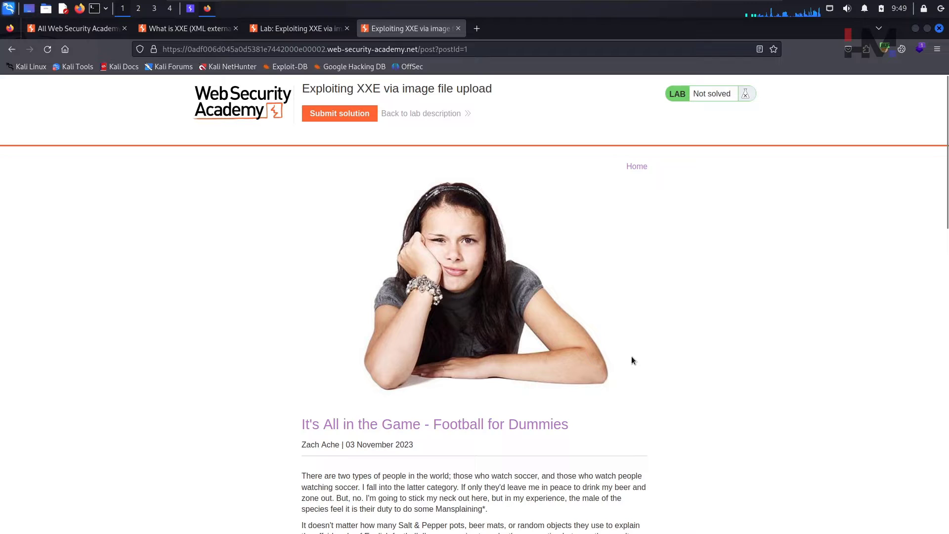
scroll(down, 3)
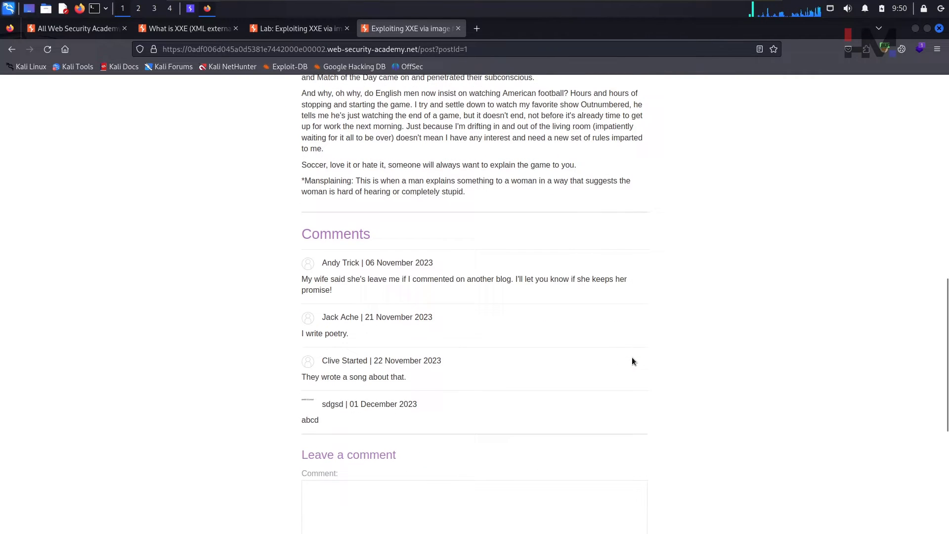
scroll(down, 3)
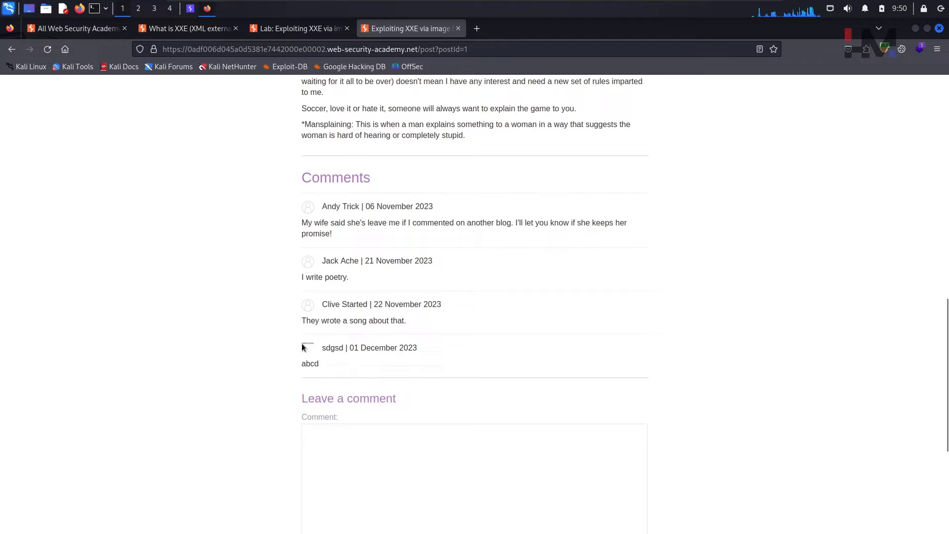
right_click(308, 347)
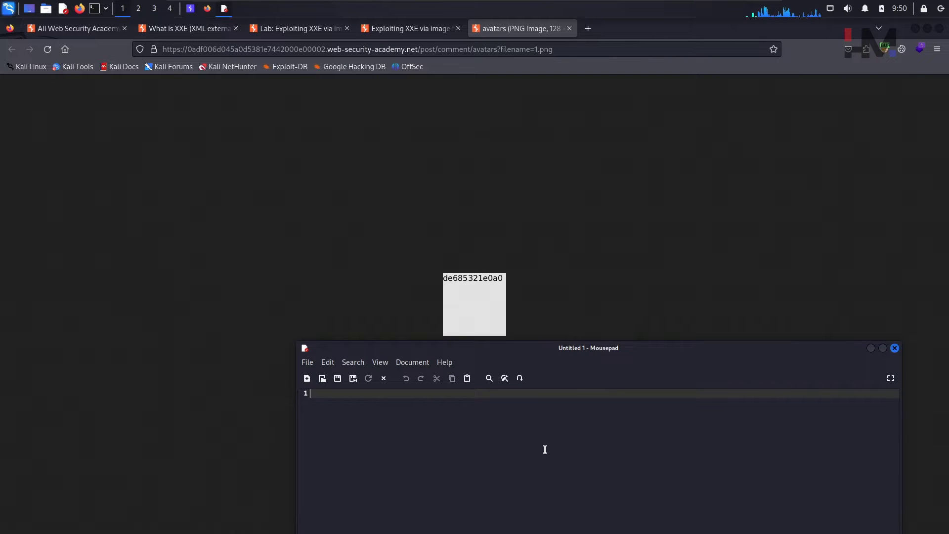
Type the hostname de685321e0 shown in the avatar into Mousepad
text(de)
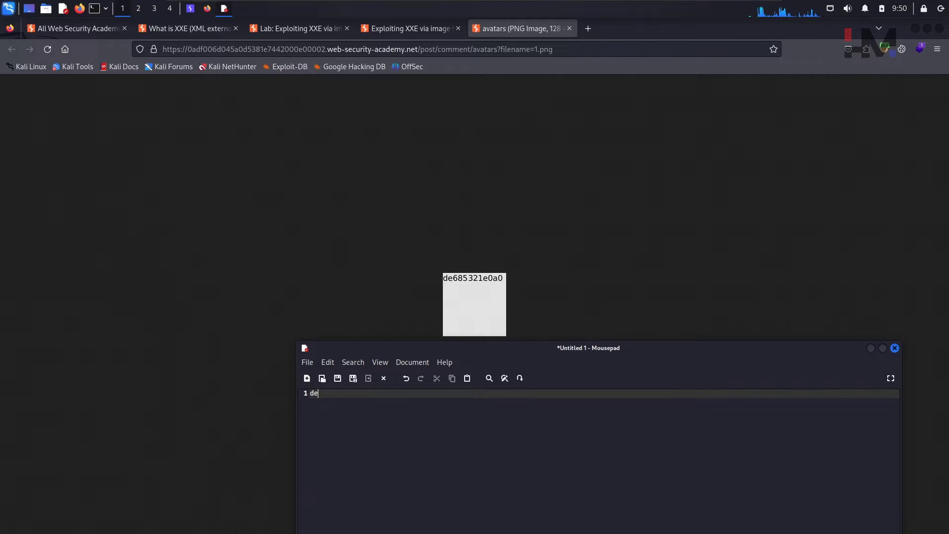
text(685321e0a0)
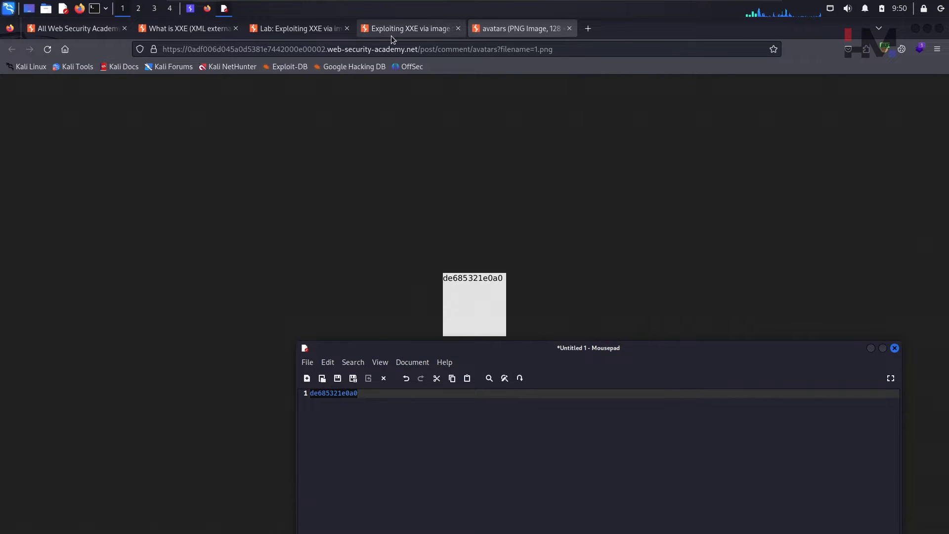
Submit the hostname de685321e0a0 as the lab solution from the blog post tab
click(409, 29)
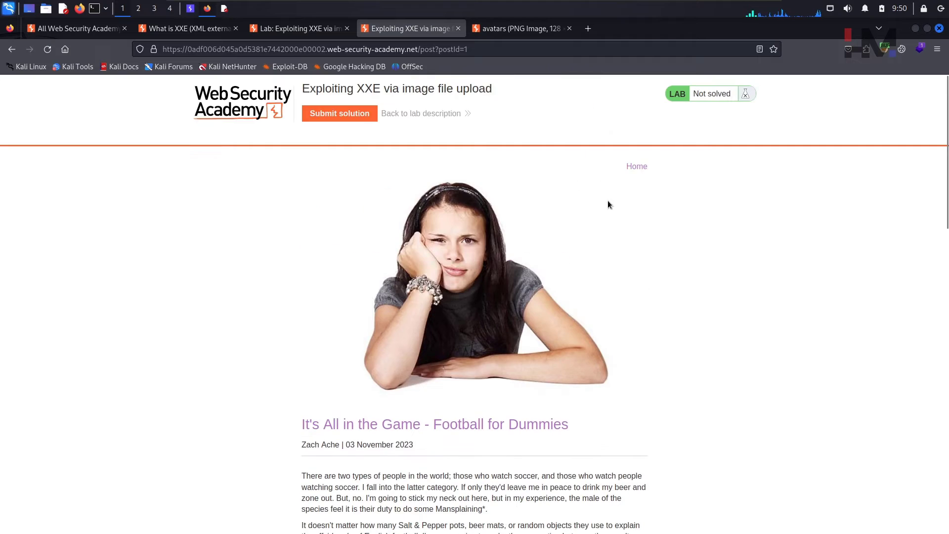
click(339, 114)
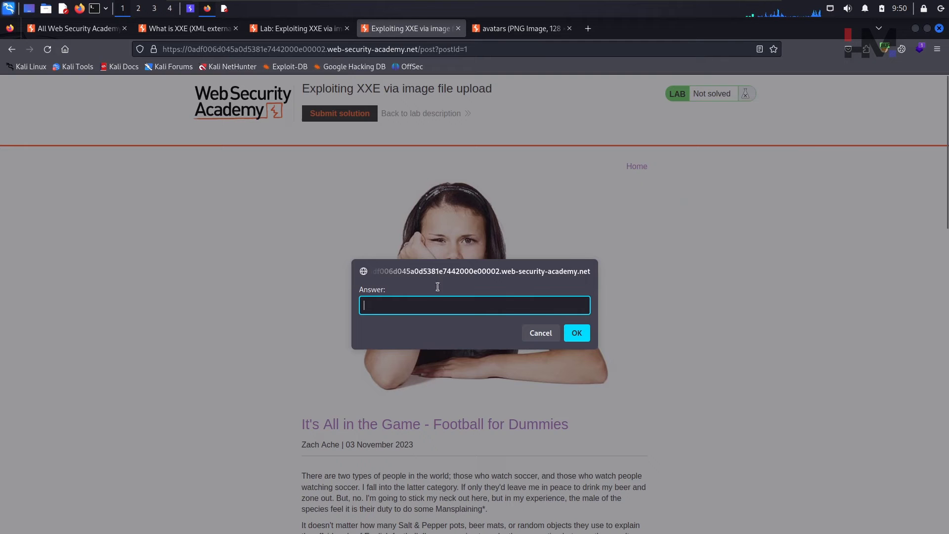
click(539, 332)
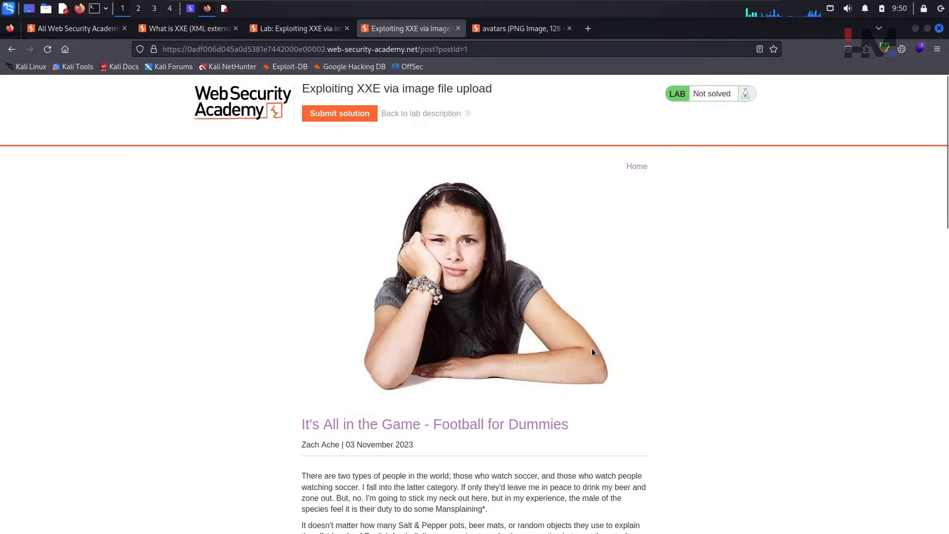
click(339, 113)
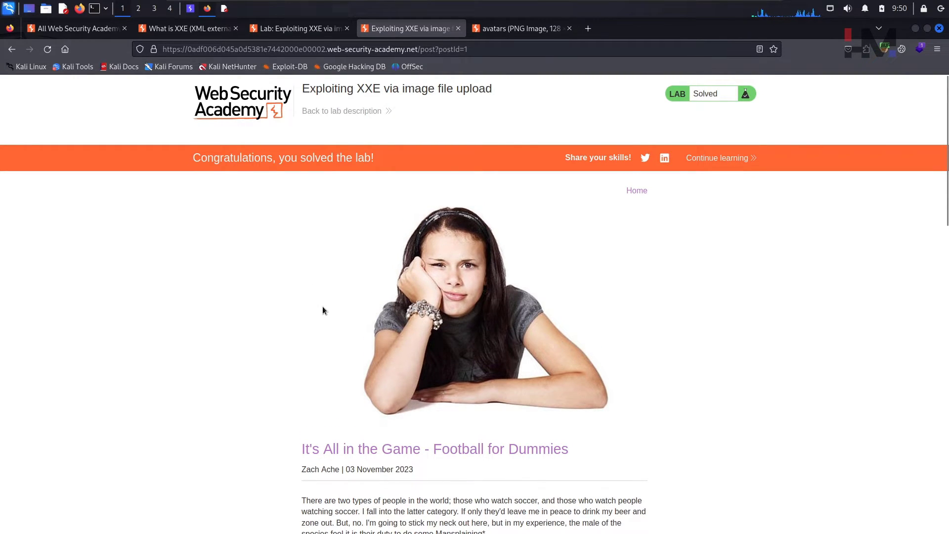
mouse_move(355, 292)
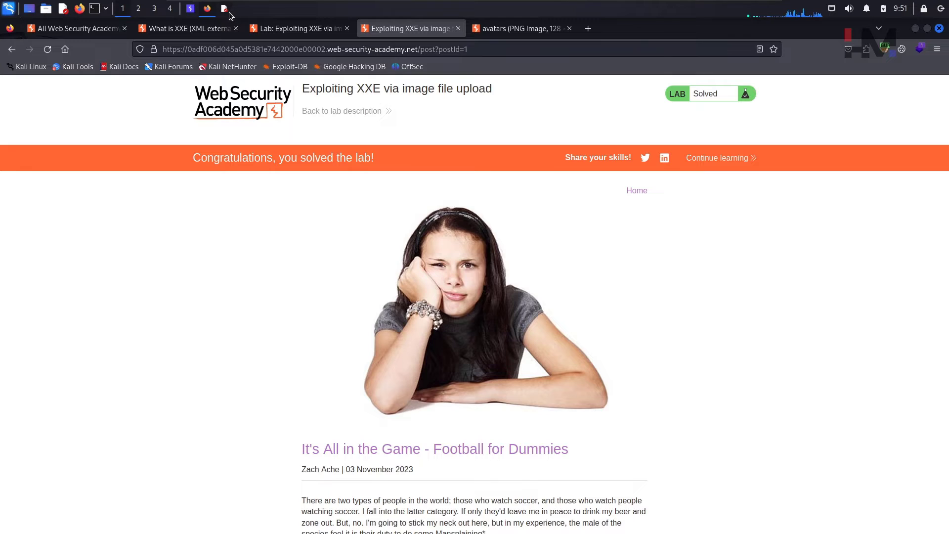
Run 'mousepad attack.svg' in a new terminal to view the payload XML
click(240, 8)
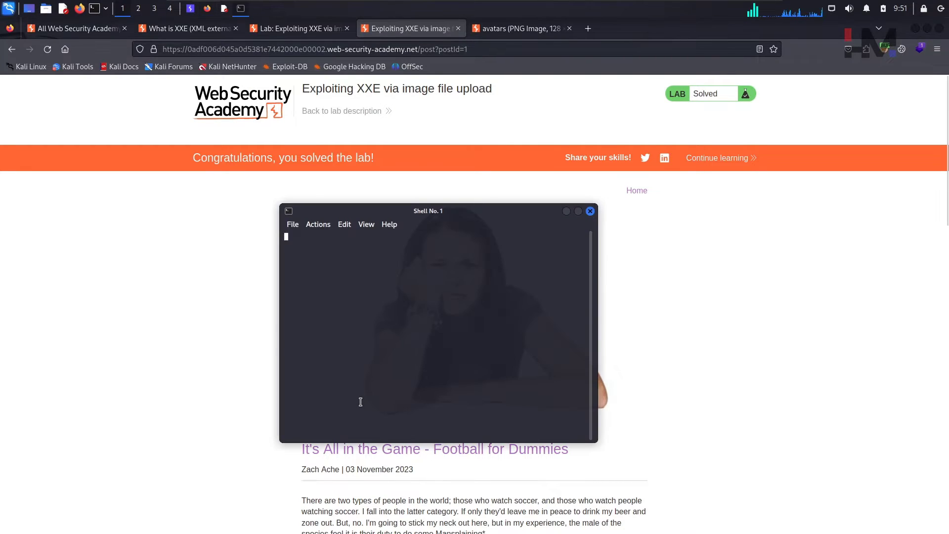
text(mousepad attack.svg)
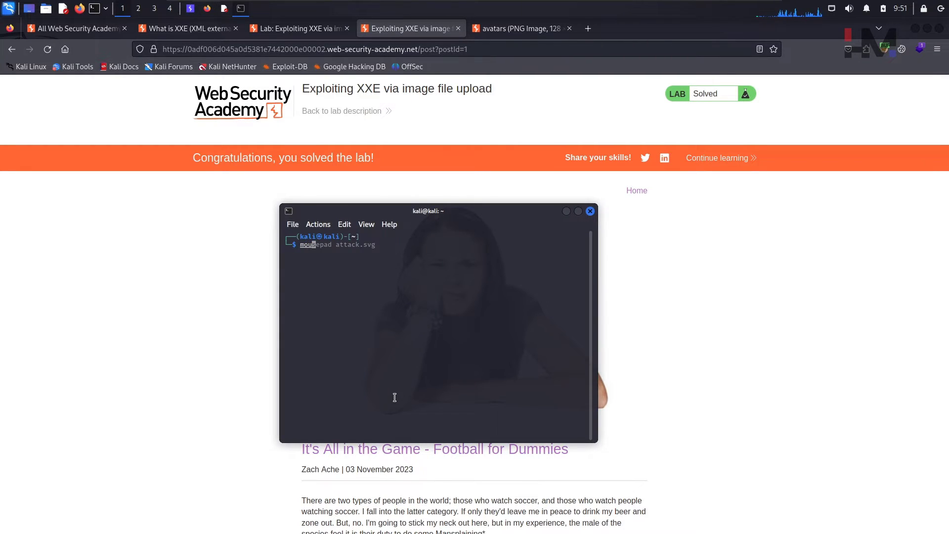
key(Return)
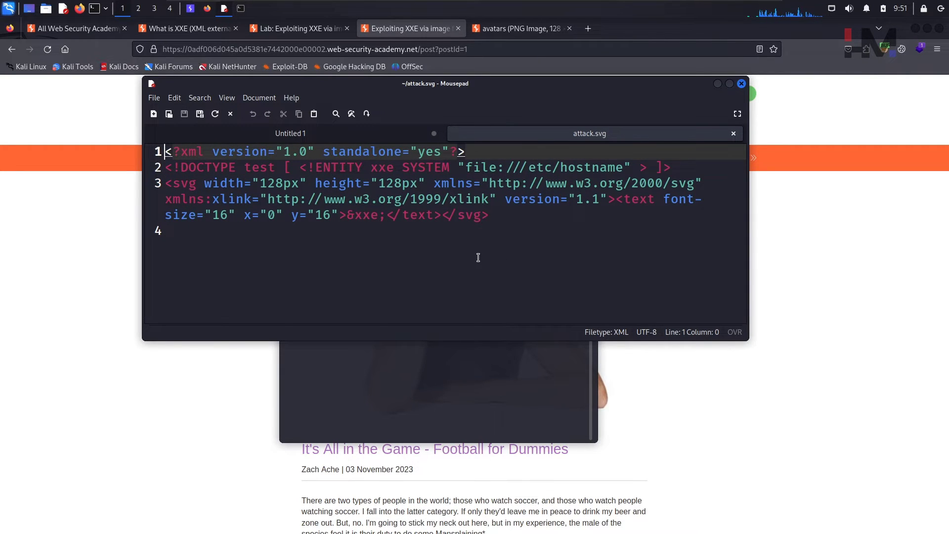
mouse_move(318, 264)
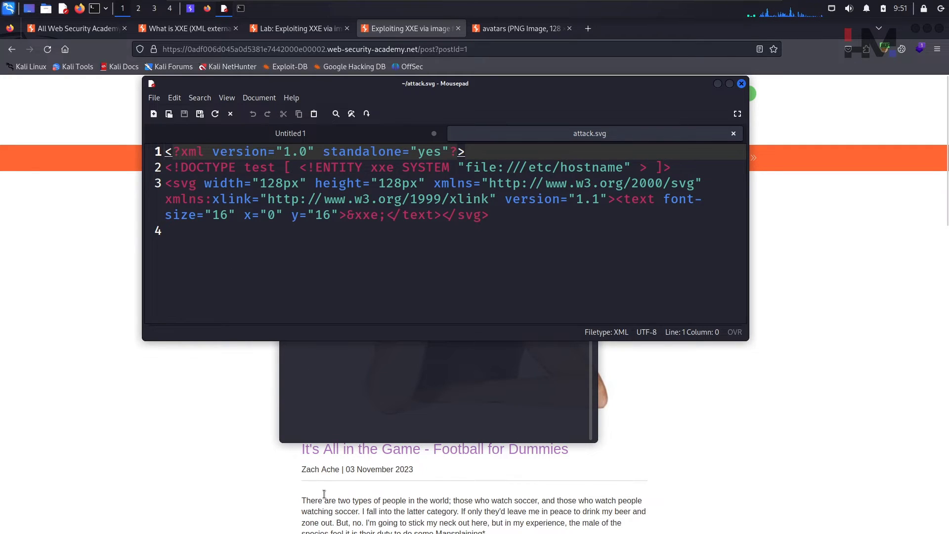
mouse_move(577, 140)
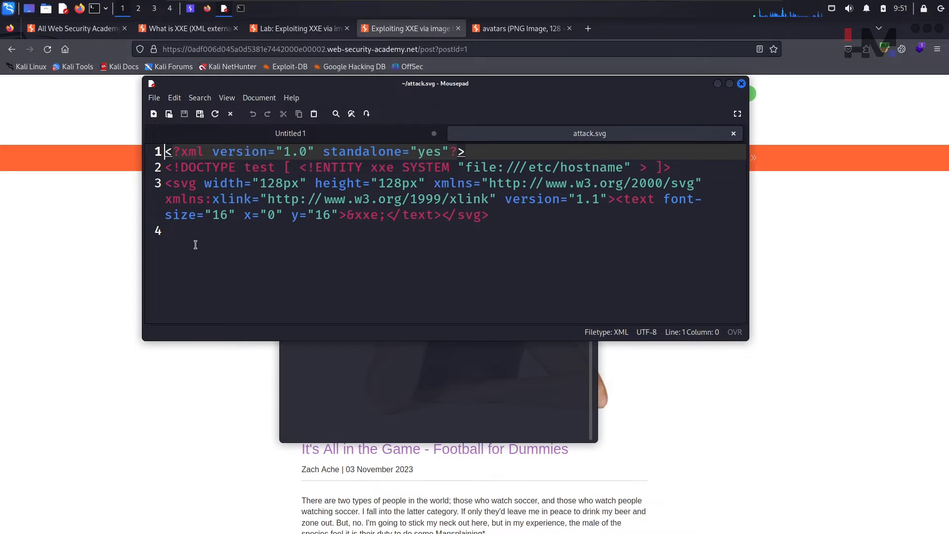
drag(167, 151, 394, 151)
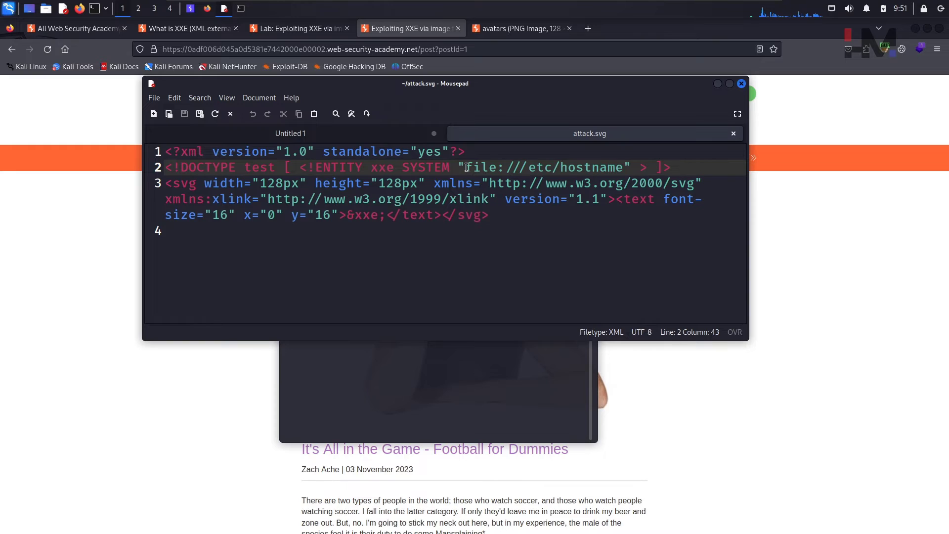
drag(466, 168, 623, 168)
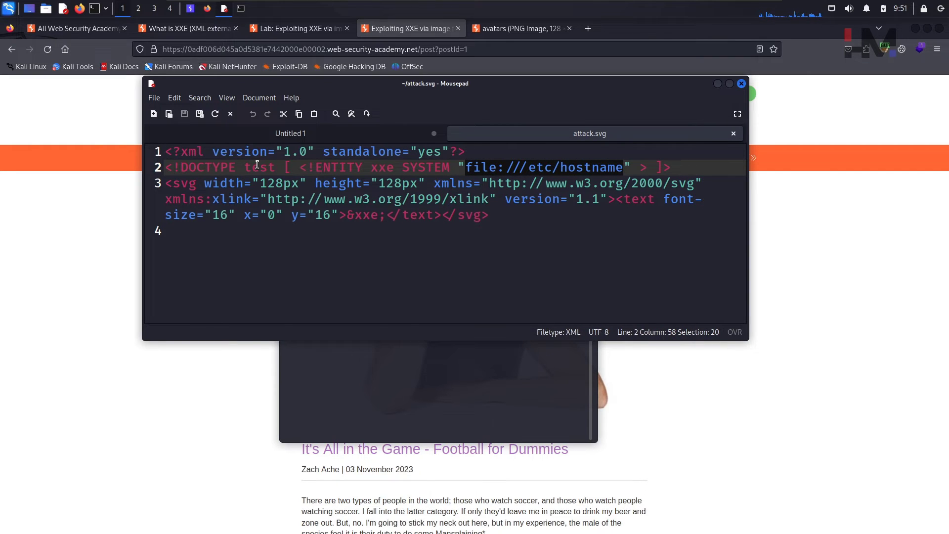
double_click(258, 167)
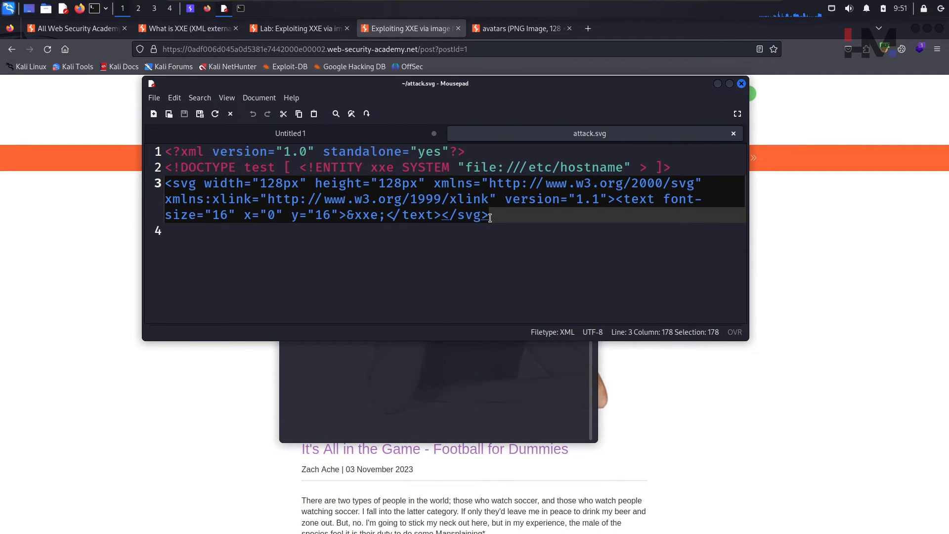
click(488, 215)
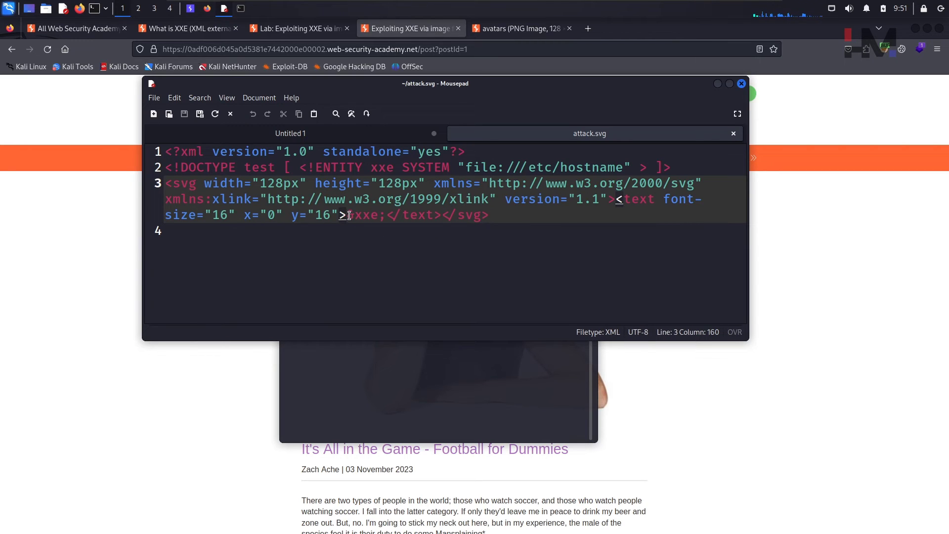
double_click(380, 168)
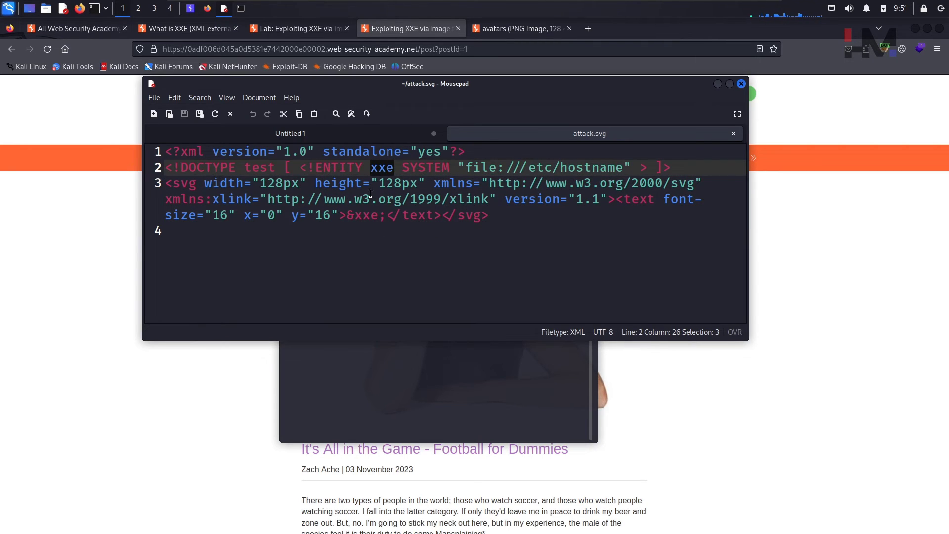
double_click(366, 215)
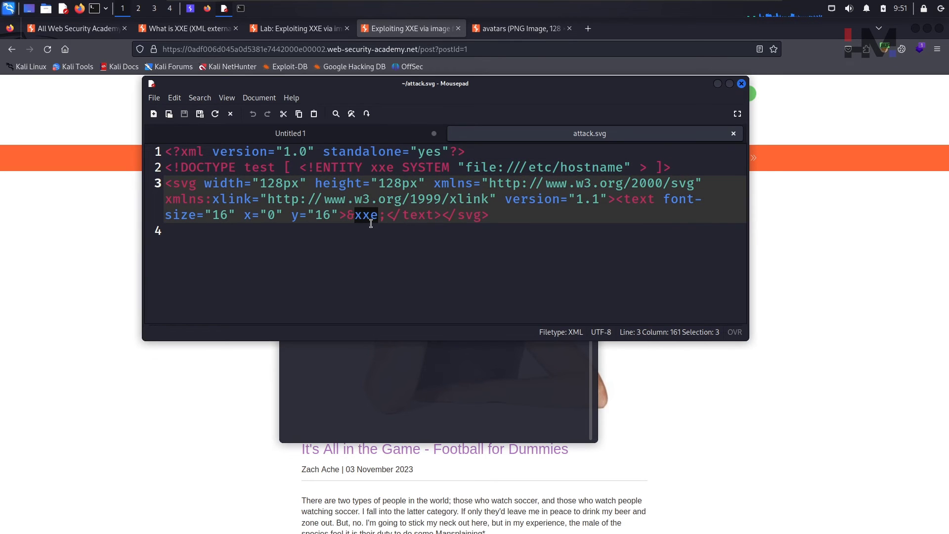
mouse_move(466, 176)
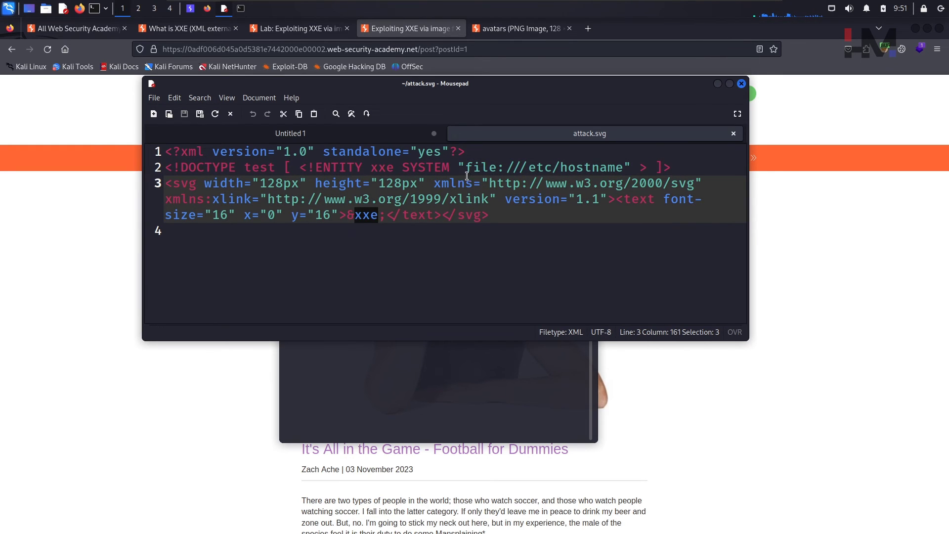